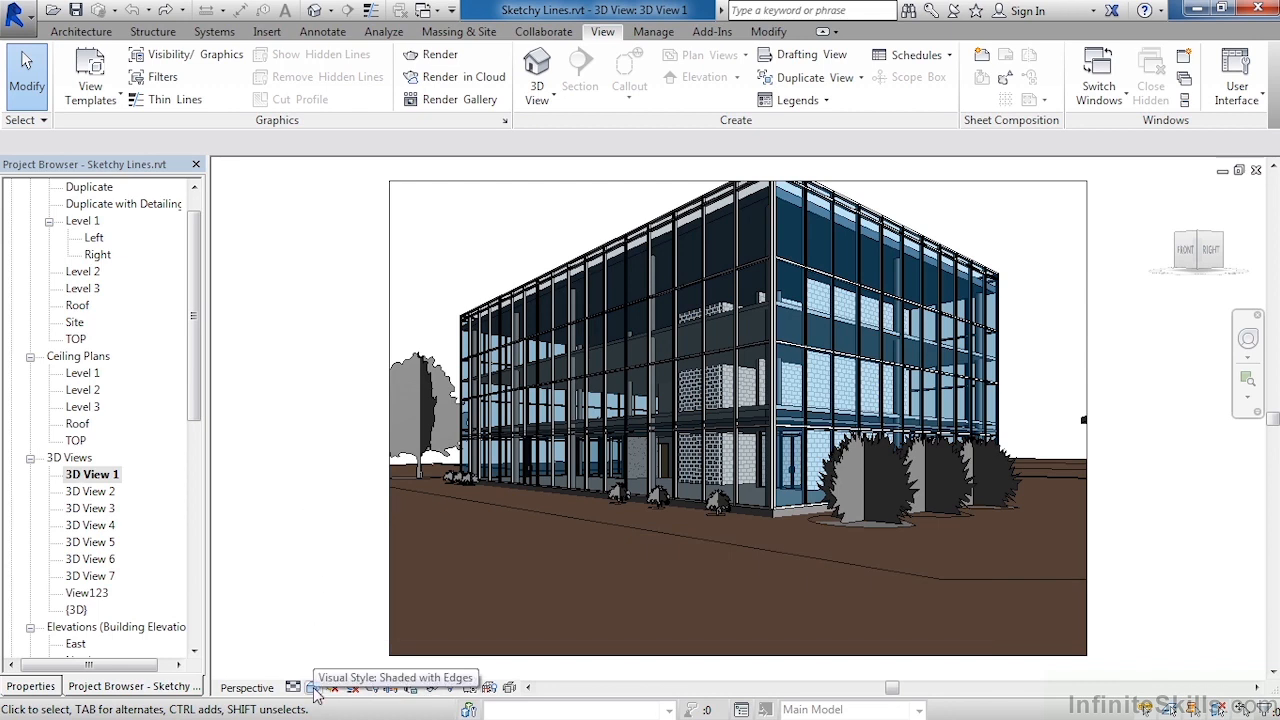
Show the Visual Style menu for 3D View 1 from the view control bar.
click(315, 687)
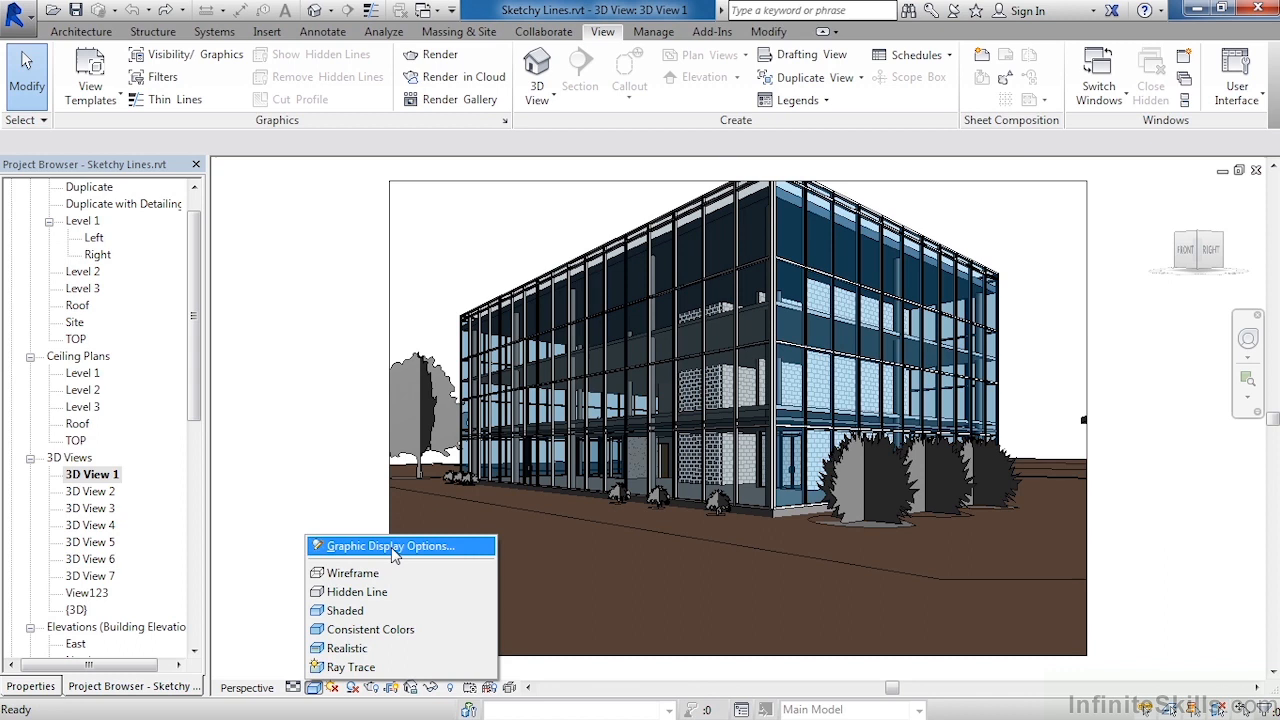
Choose Graphic Display Options from the Visual Style menu for 3D View 1.
click(391, 546)
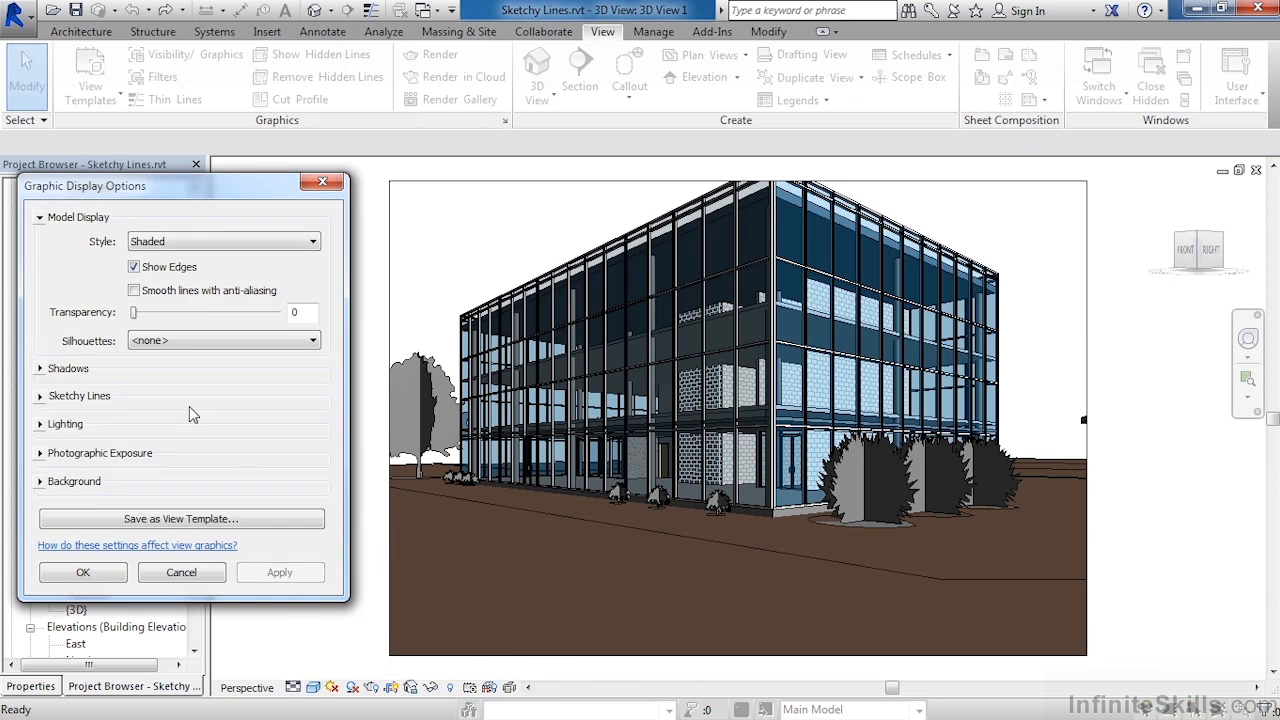
mouse_move(82, 401)
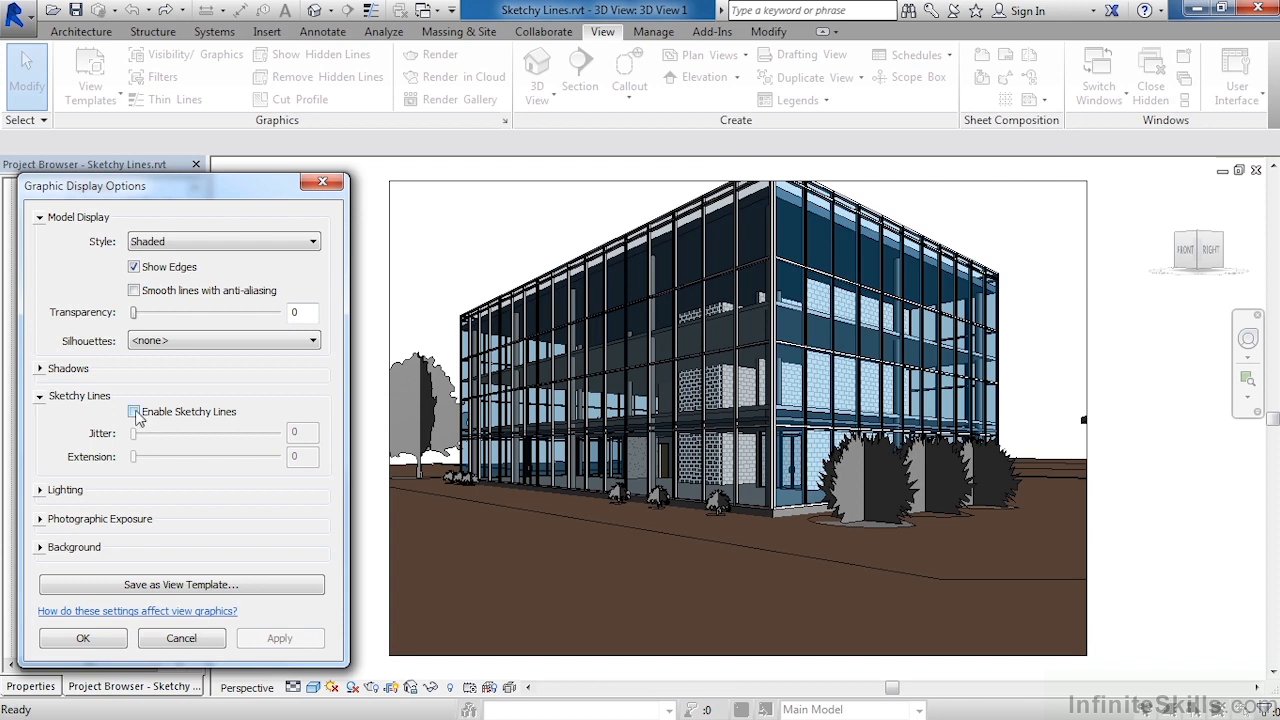
Enable sketchy lines, set Jitter to 8, and apply.
click(133, 412)
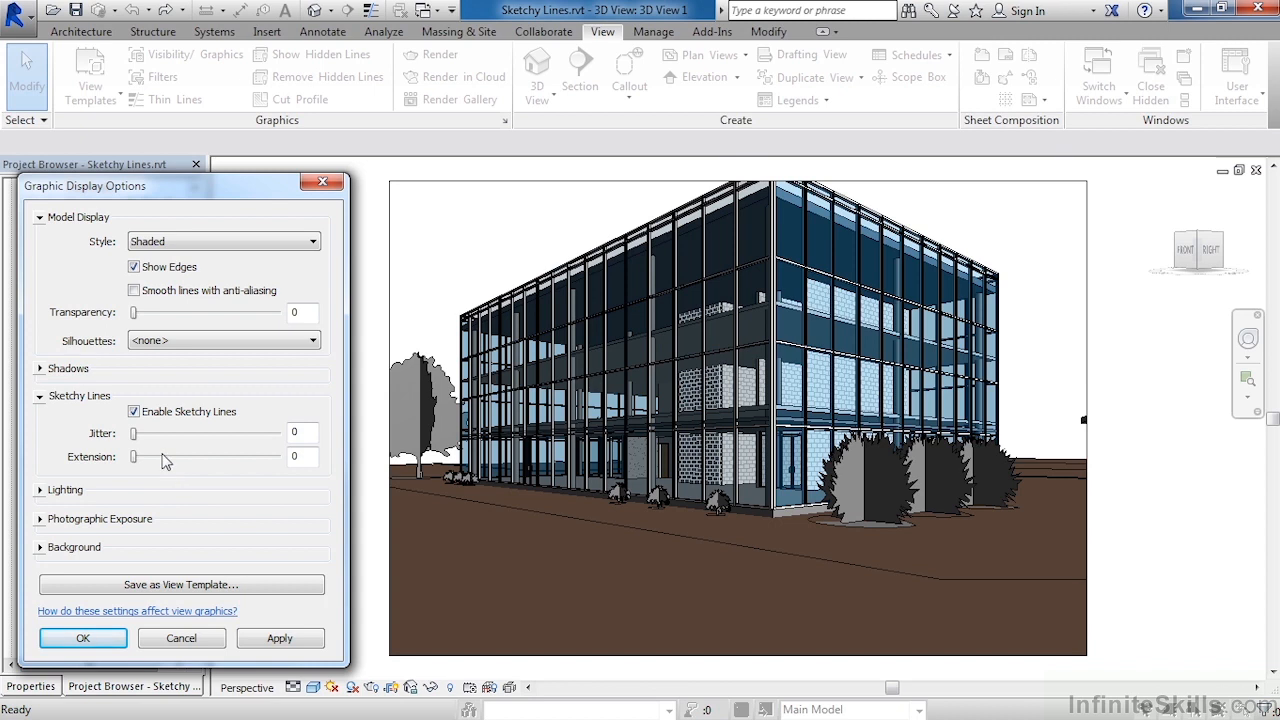
drag(132, 433, 206, 433)
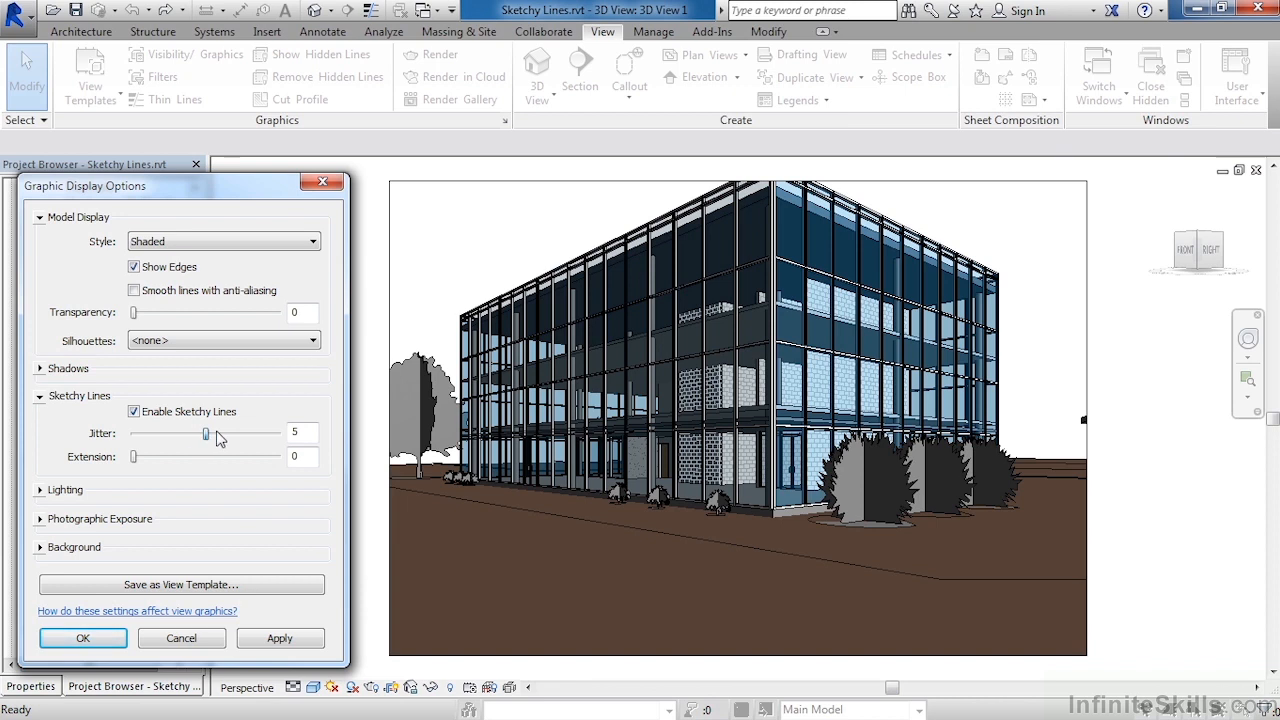
drag(205, 433, 248, 433)
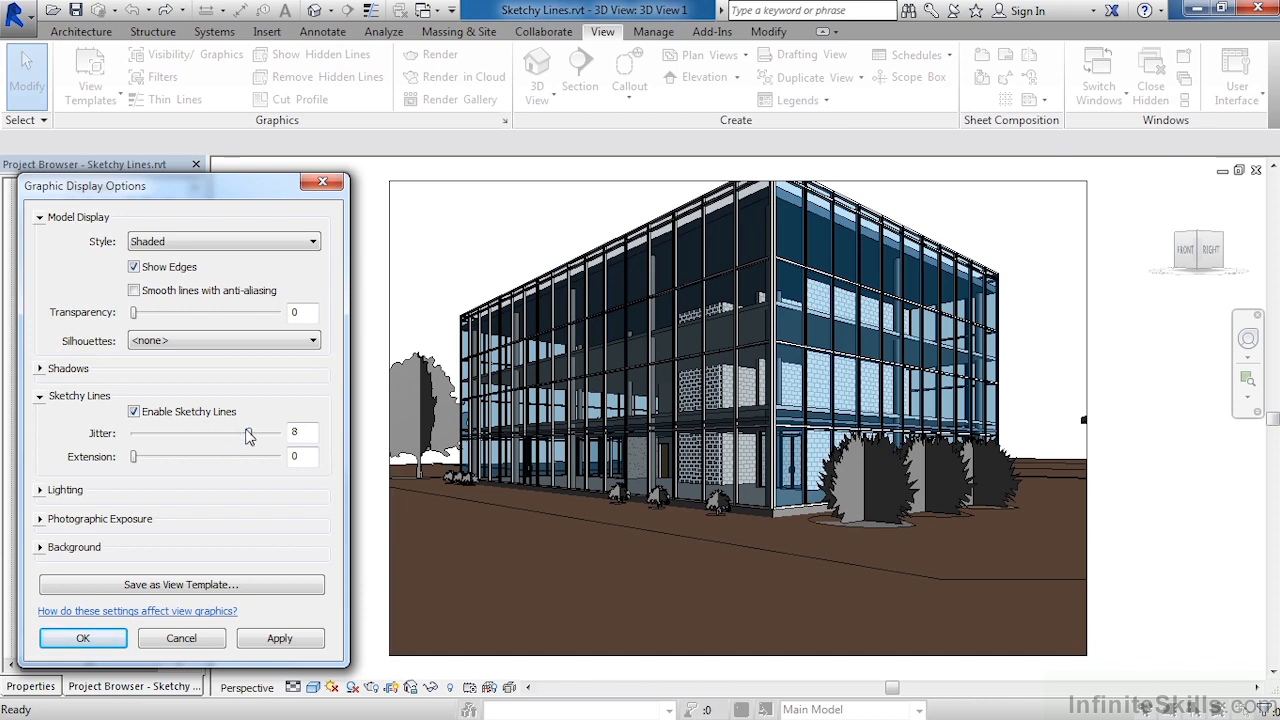
click(280, 638)
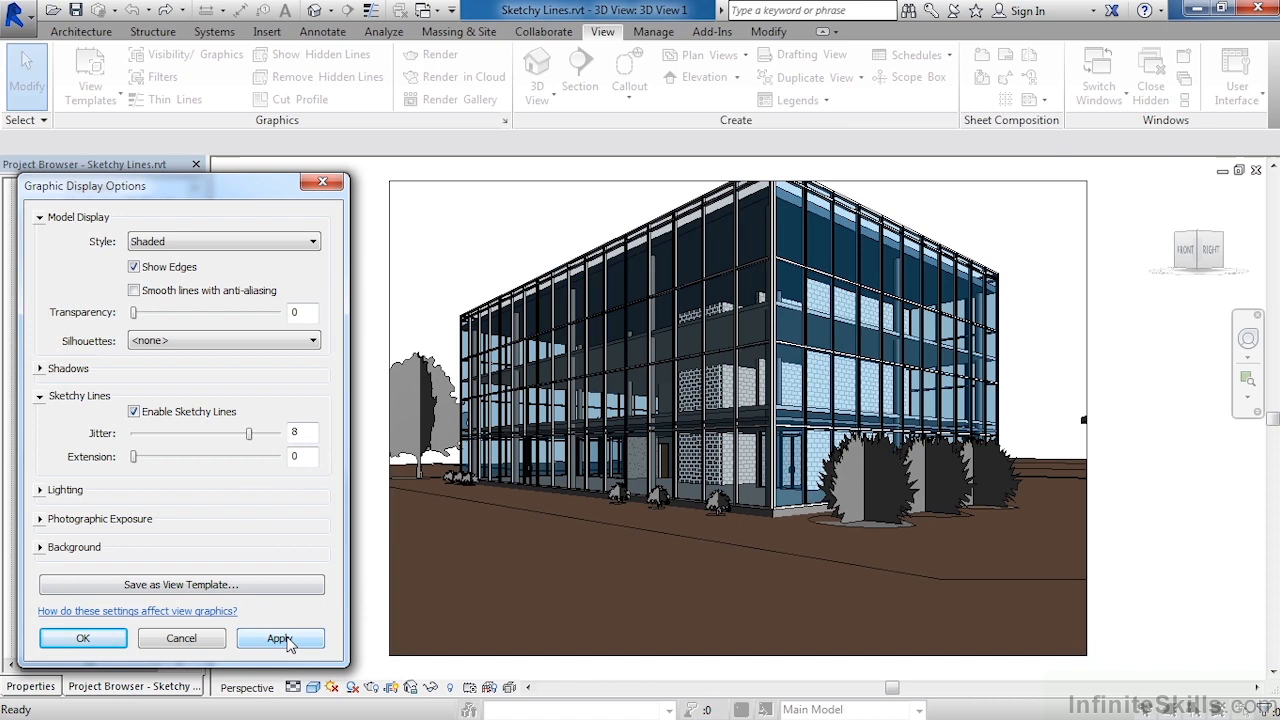
click(280, 638)
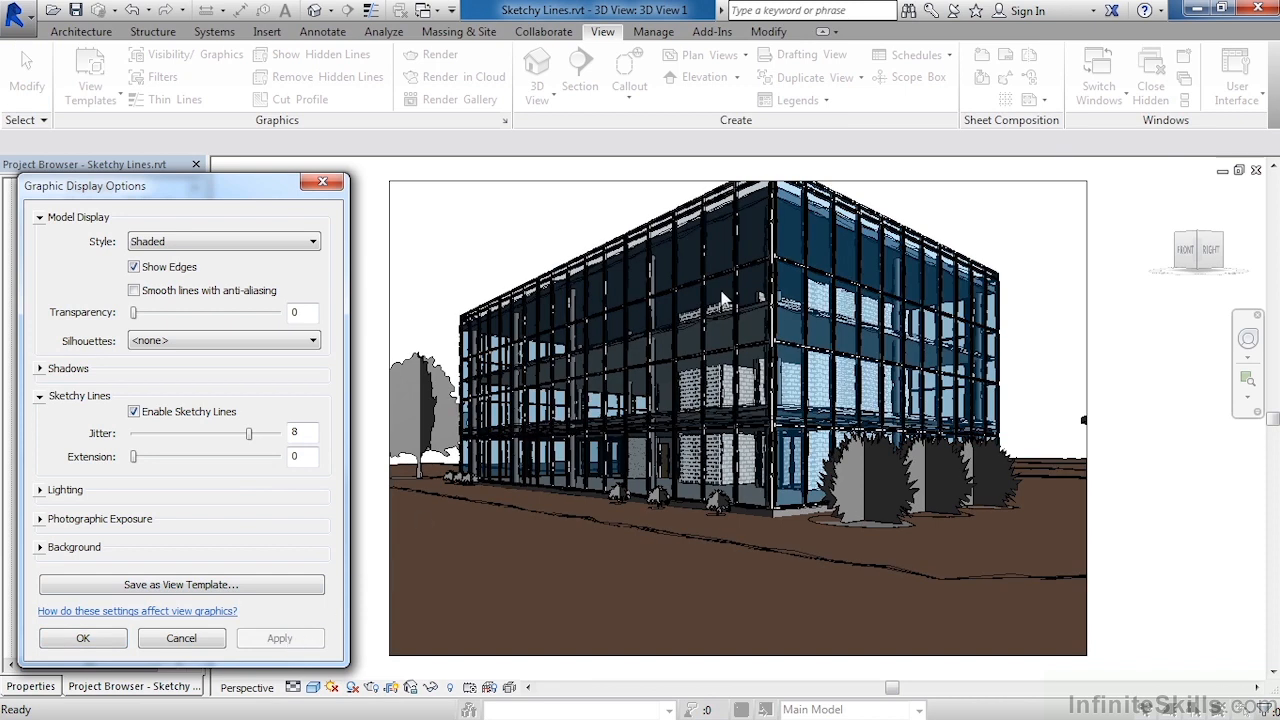
mouse_move(929, 213)
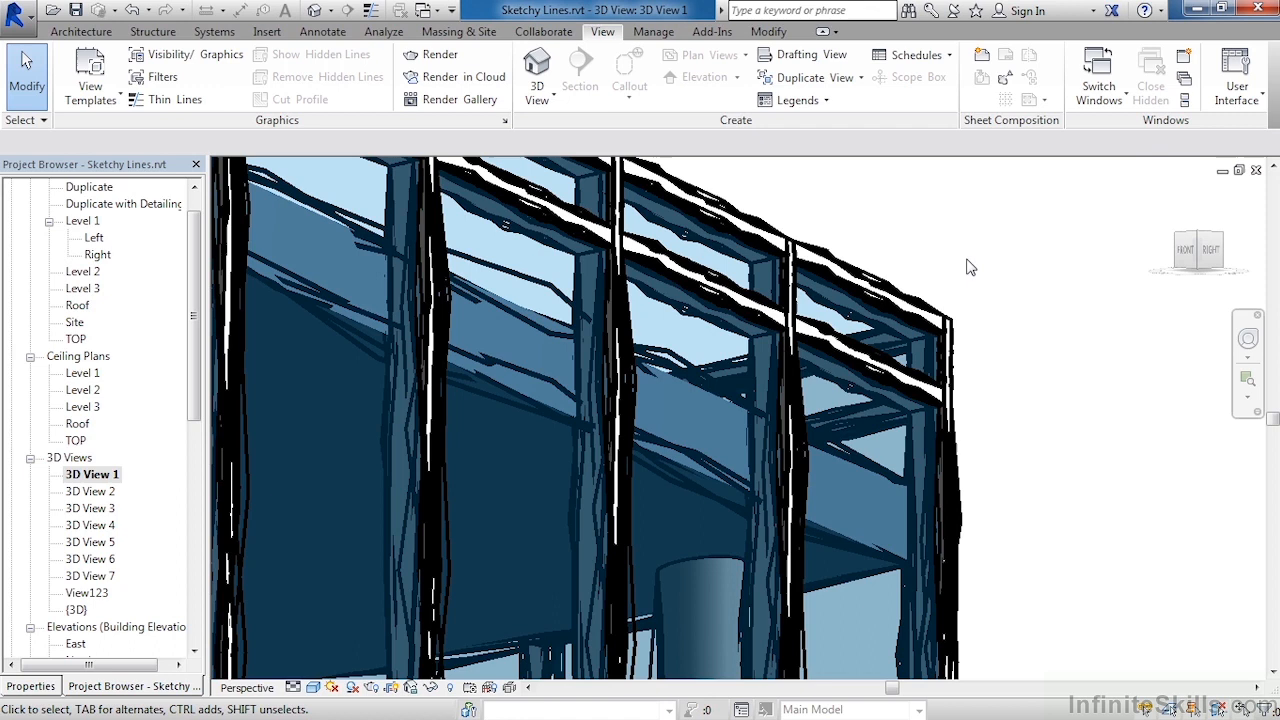
mouse_move(962, 292)
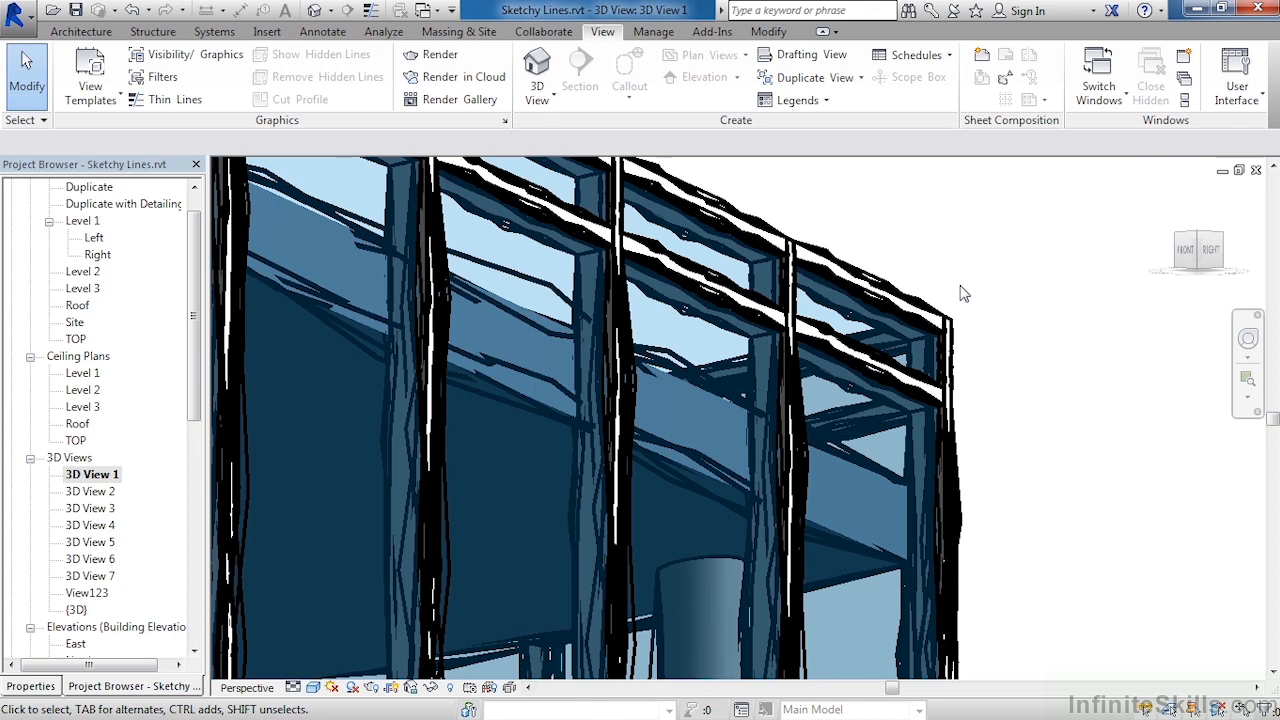
mouse_move(340, 678)
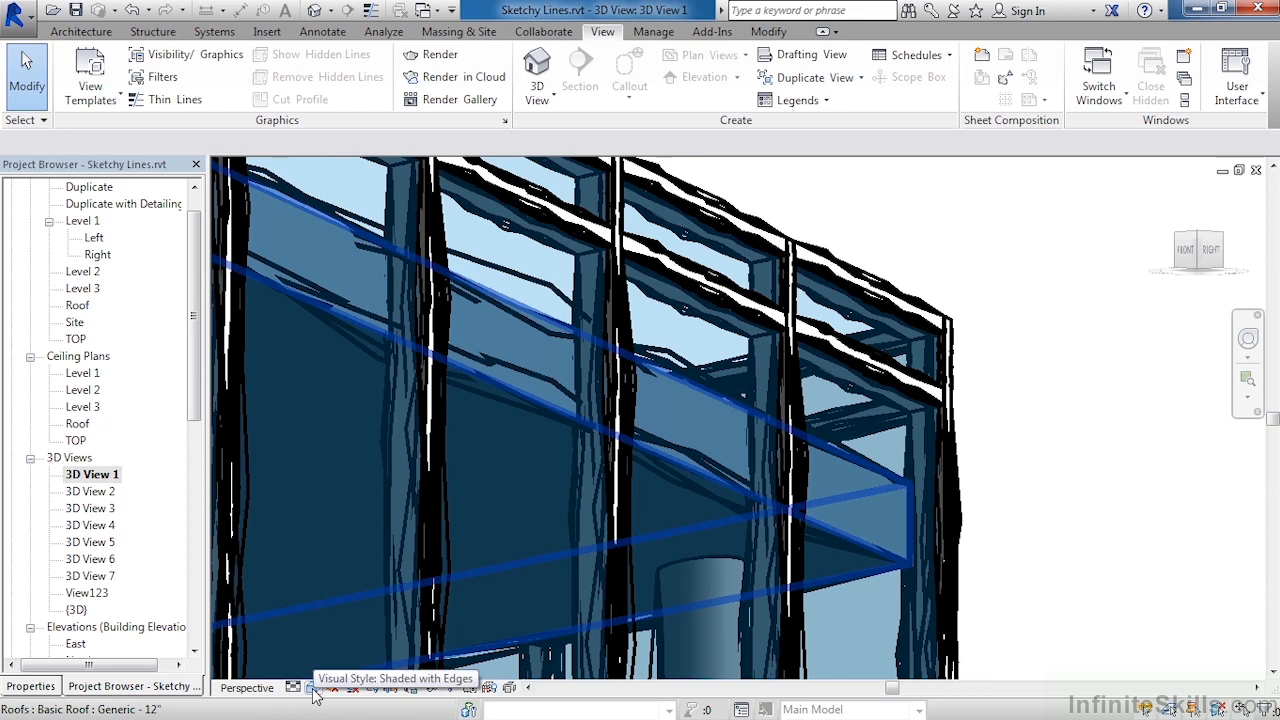
Reopen Graphic Display Options, raise sketchy line Extension to 8, and apply.
click(315, 688)
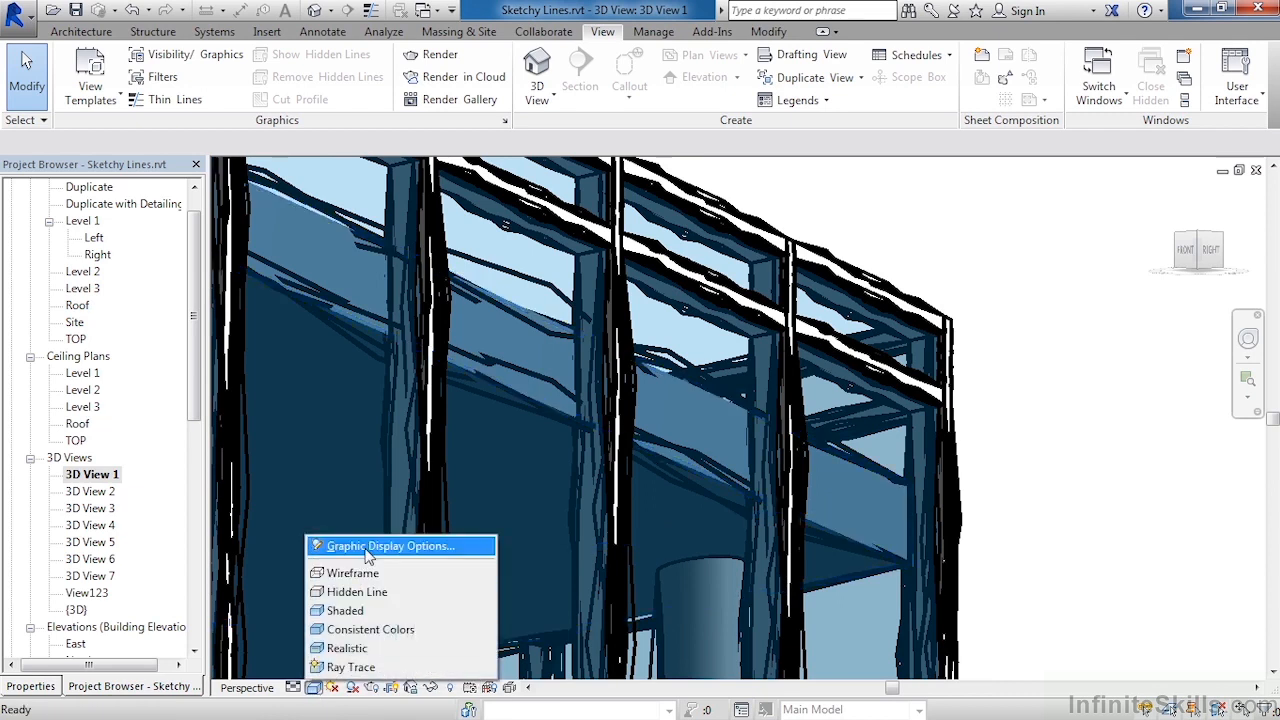
click(389, 546)
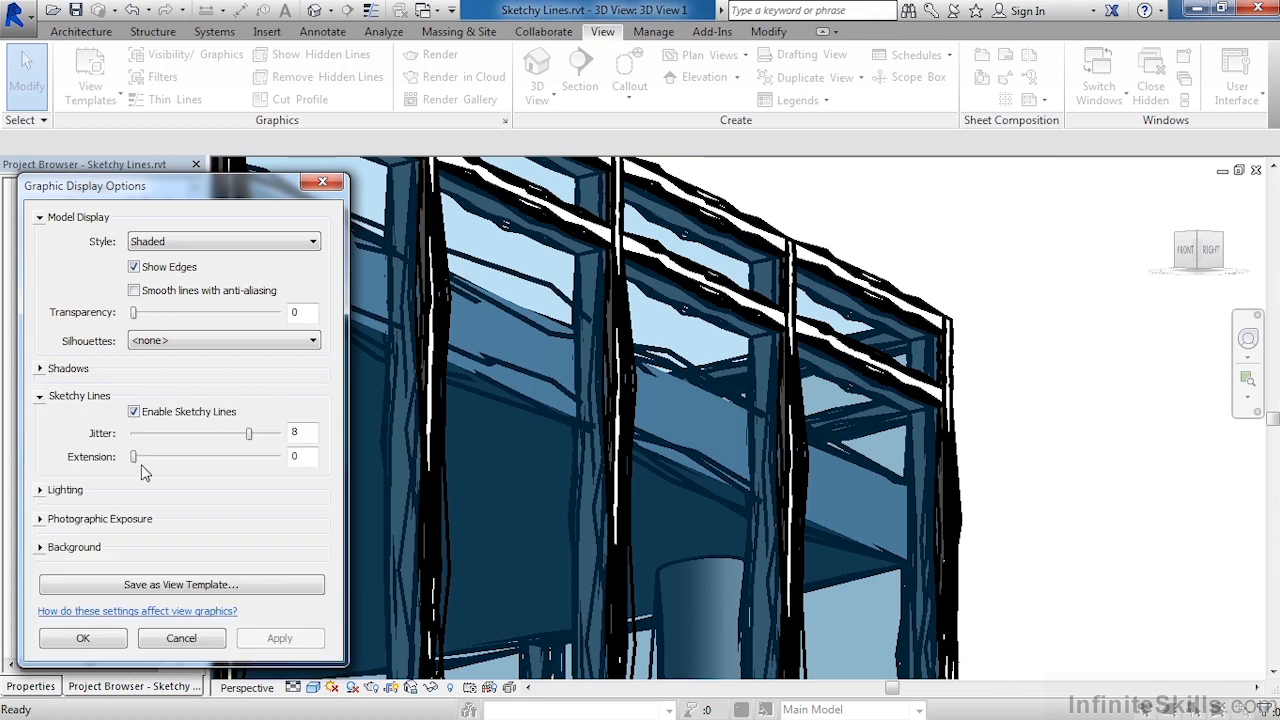
drag(133, 456, 232, 456)
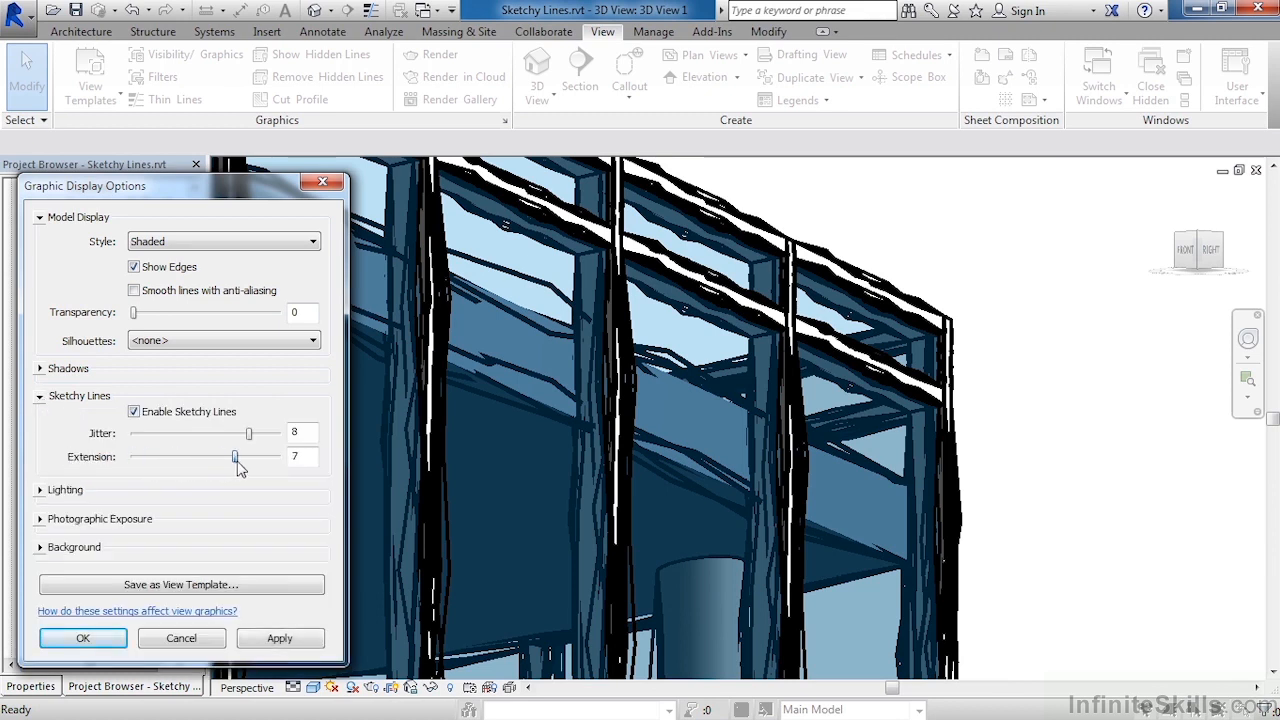
drag(230, 456, 255, 456)
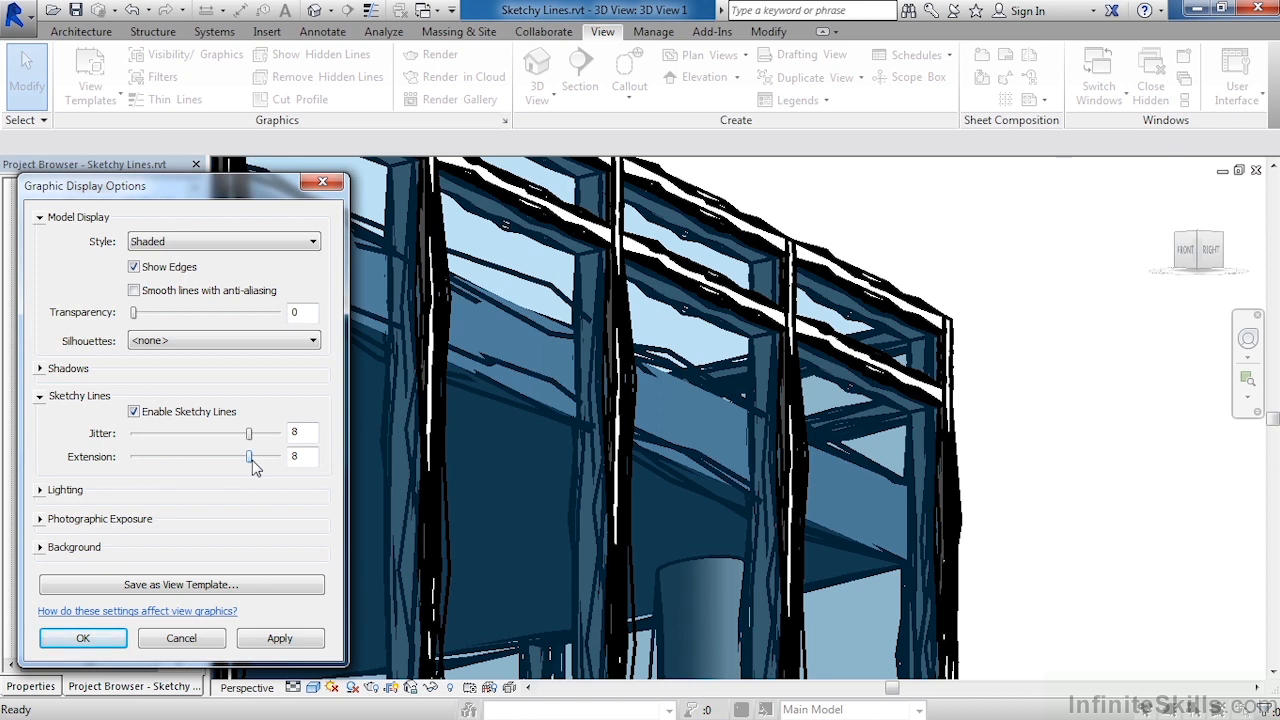
click(280, 638)
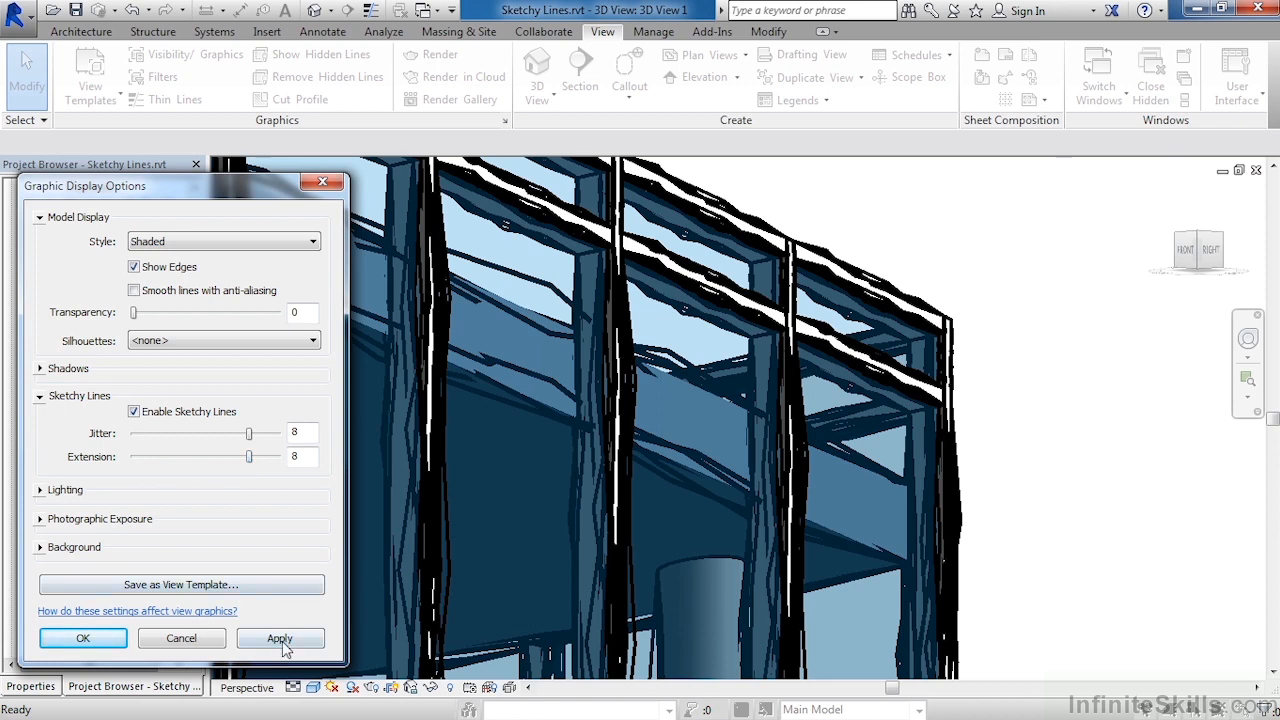
click(280, 638)
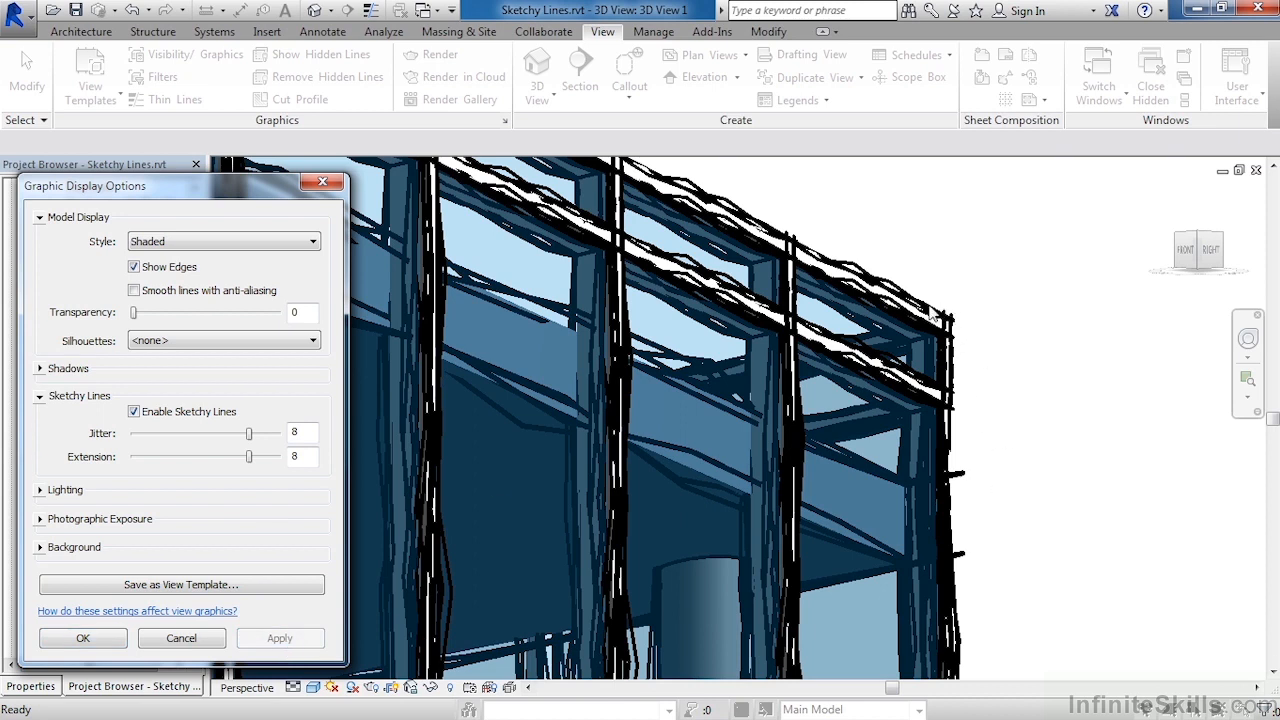
mouse_move(802, 256)
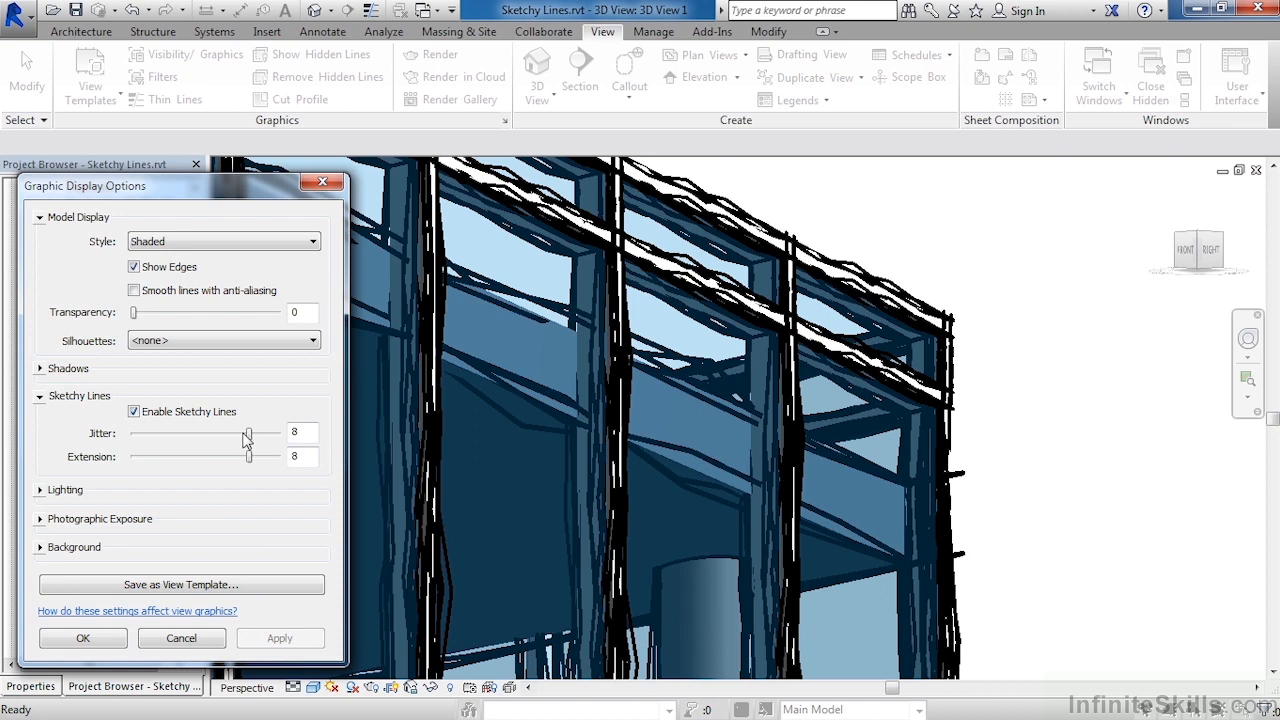
Lower sketchy line Jitter and Extension to 5 and apply.
drag(248, 433, 220, 433)
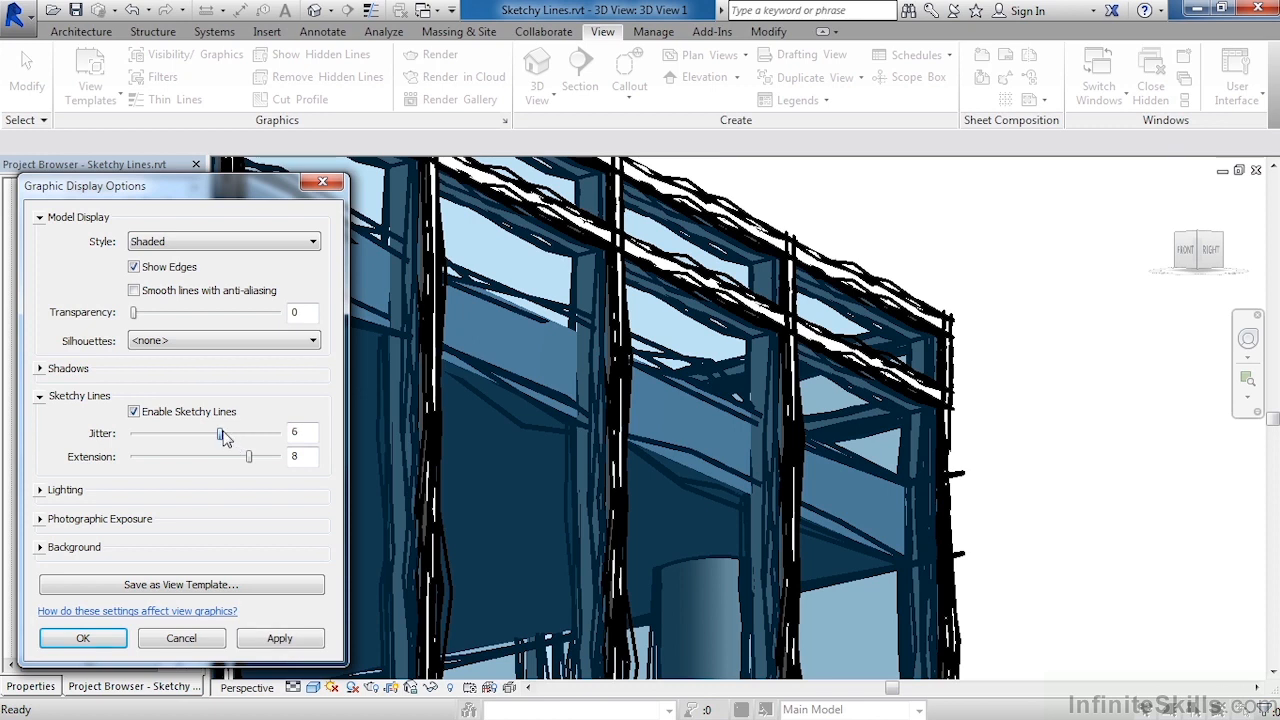
drag(221, 433, 205, 433)
text(5)
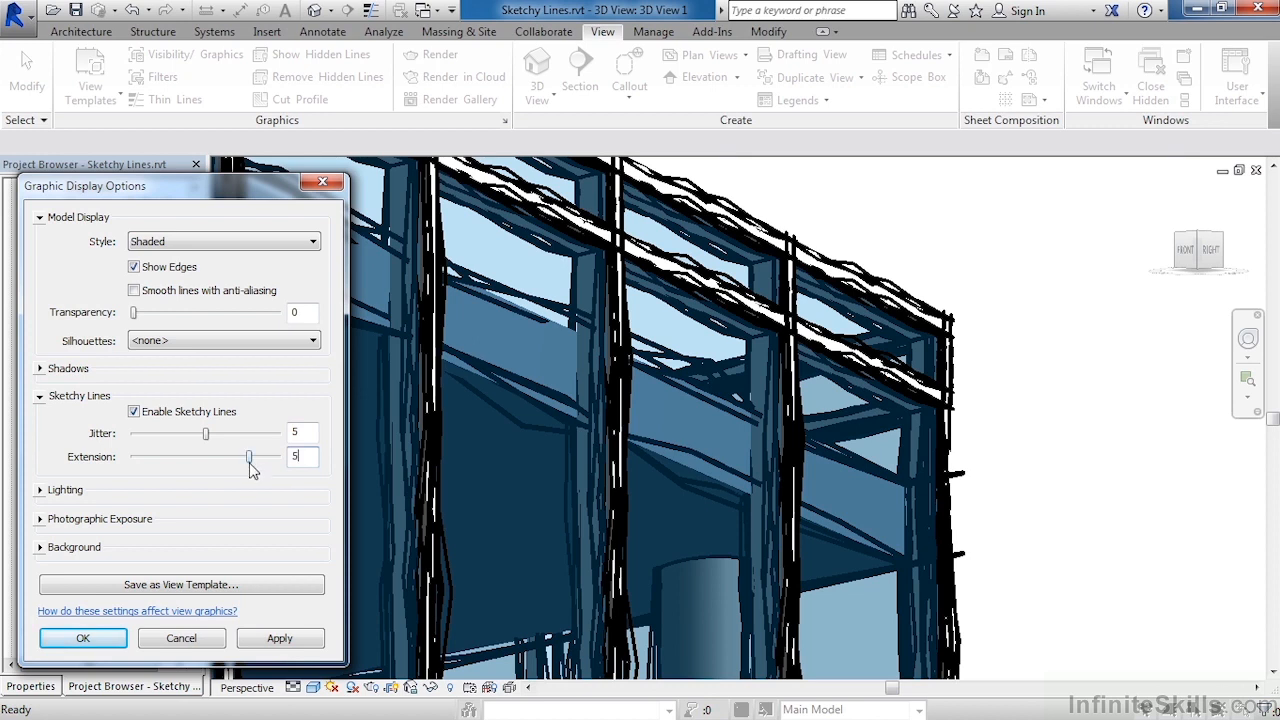
click(280, 638)
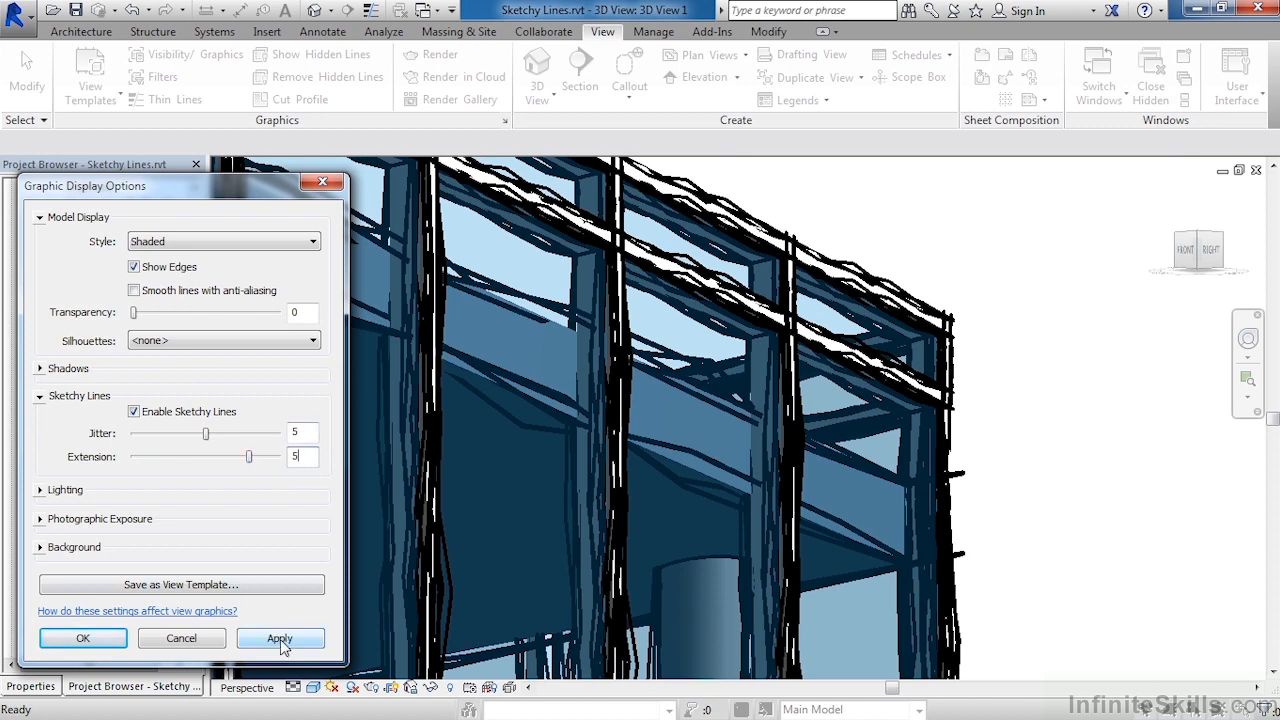
click(281, 638)
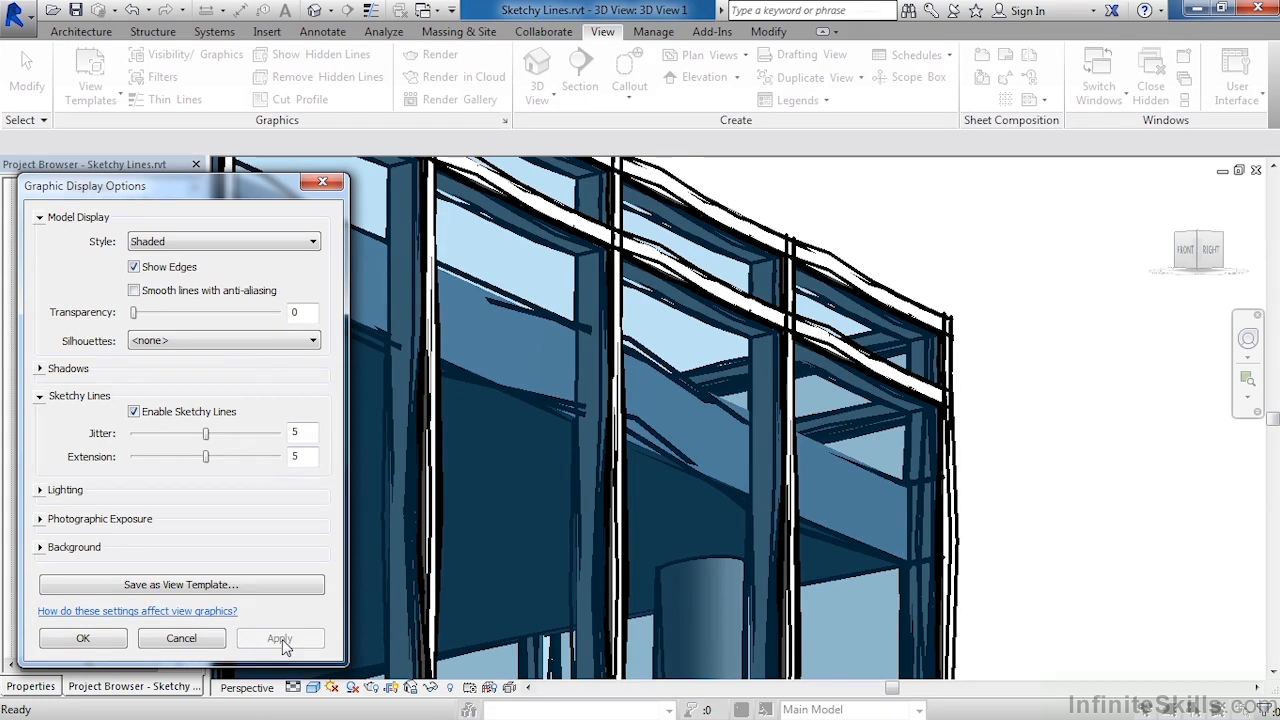
Uncheck Enable Sketchy Lines in Graphic Display Options.
click(280, 638)
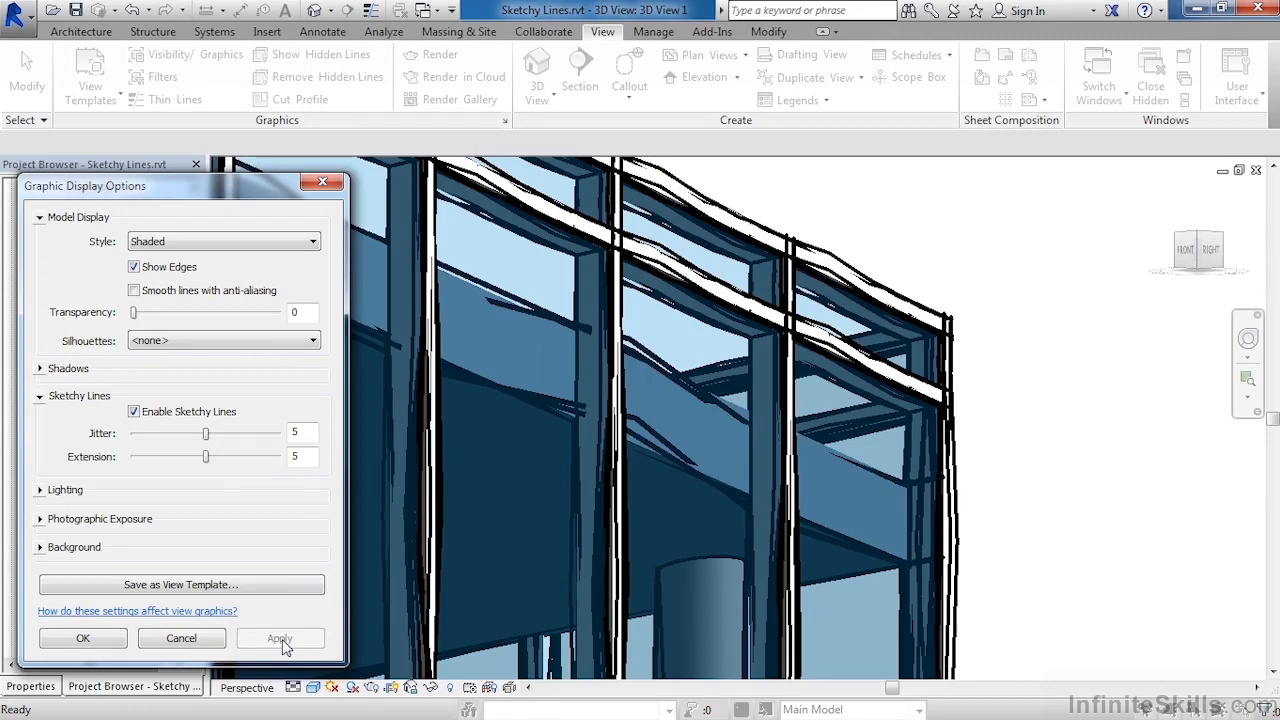
click(133, 412)
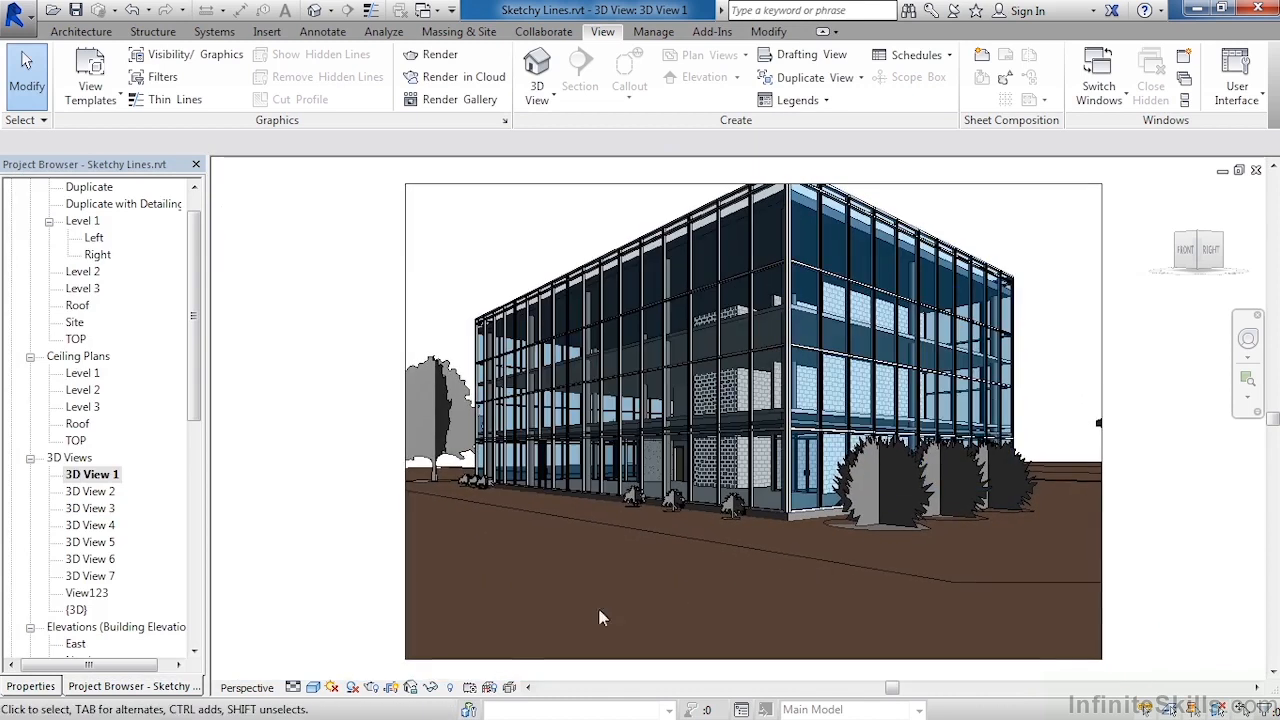
mouse_move(566, 609)
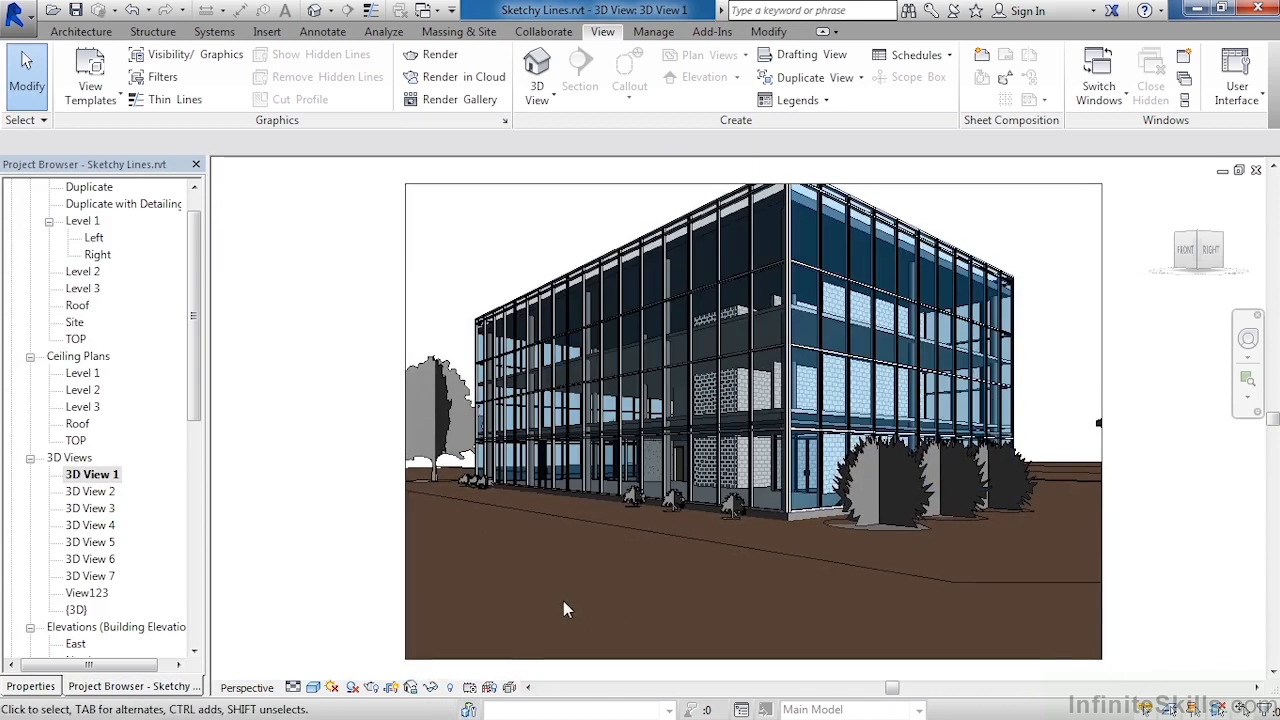